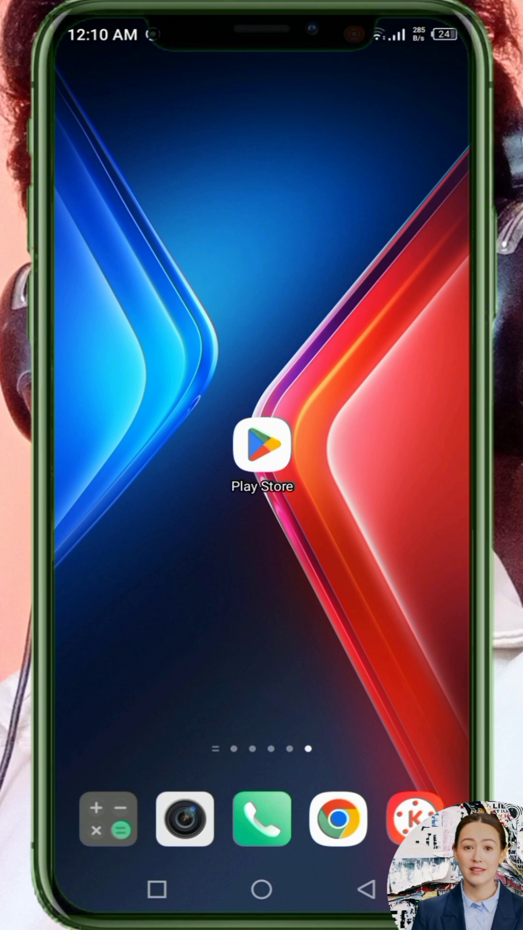
- Search the Play Store for 'wy' to find and install WyrVPN - Free VPN Proxy
{"action": "left_click", "coordinate": [262, 444]}
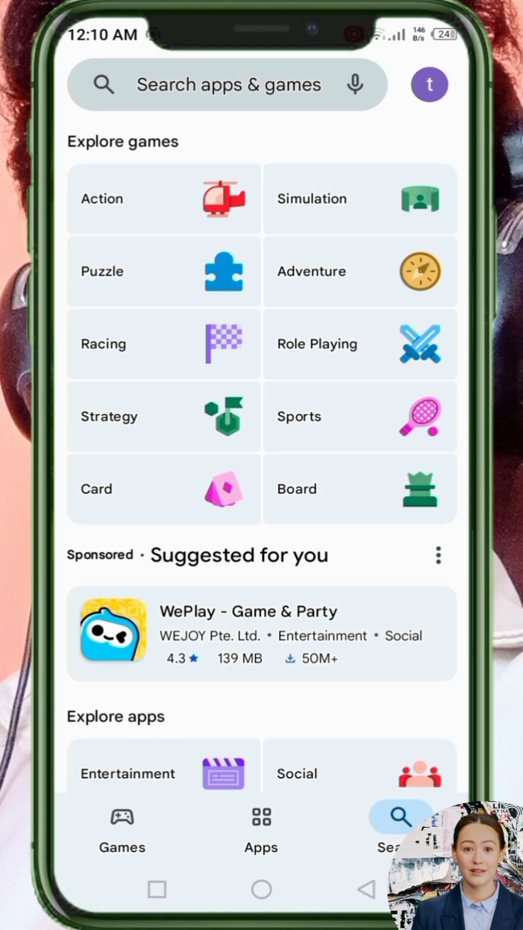
{"action": "type", "text": "wy"}
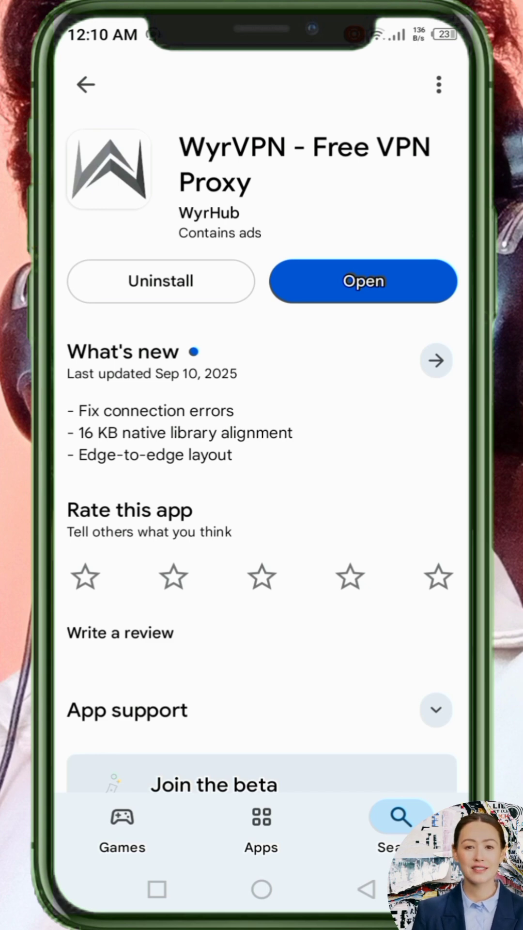
- Launch WyrVPN, check server and payload resources for updates, and show the tweak list
{"action": "left_click", "coordinate": [362, 280]}
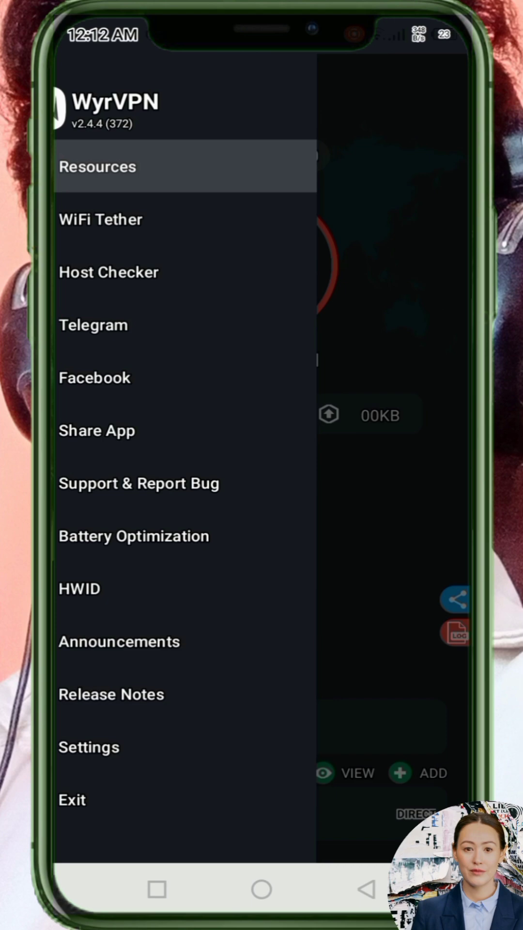
{"action": "left_click", "coordinate": [97, 166]}
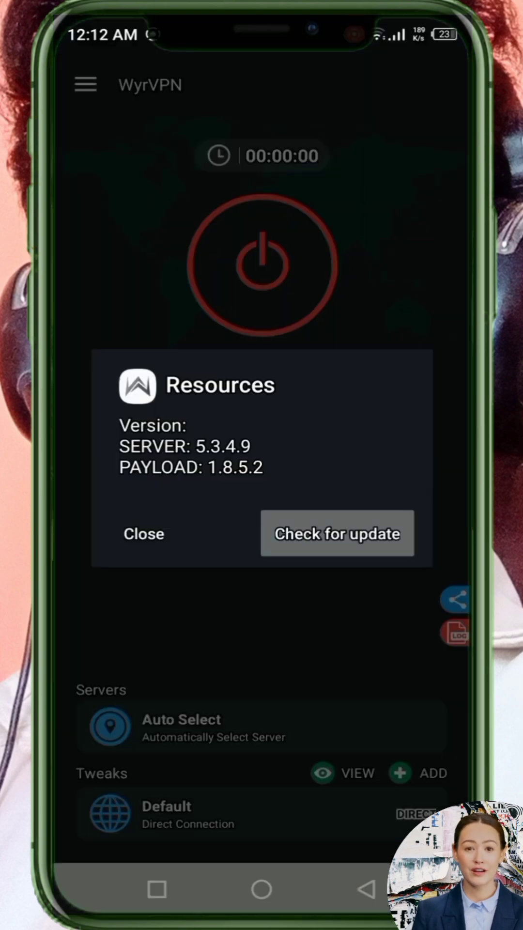
{"action": "left_click", "coordinate": [144, 533]}
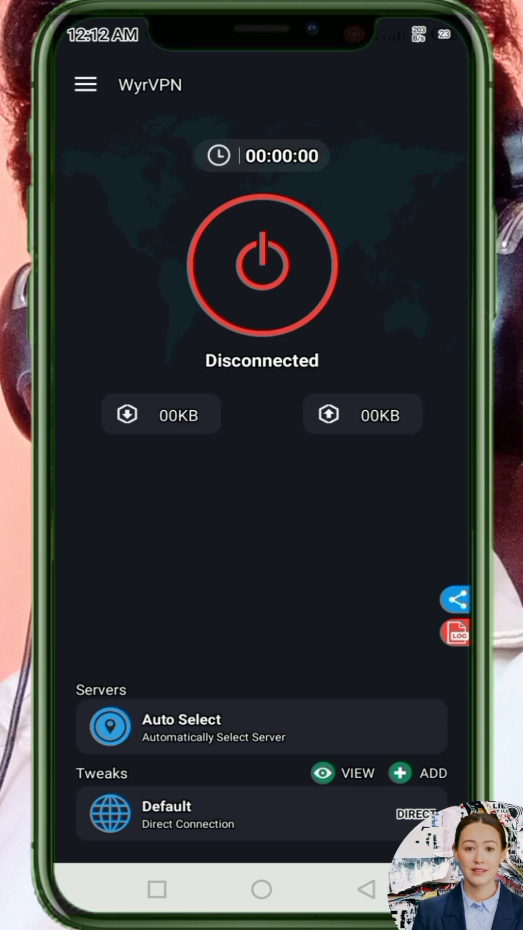
{"action": "left_click", "coordinate": [350, 774]}
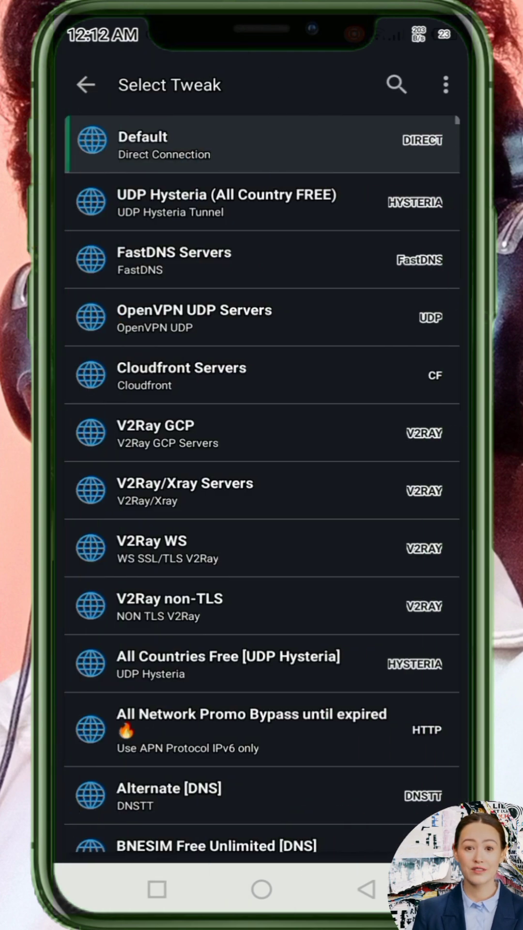
- Search 'udp' and apply the All Countries Free [UDP Hysteria] tweak
{"action": "left_click", "coordinate": [396, 84]}
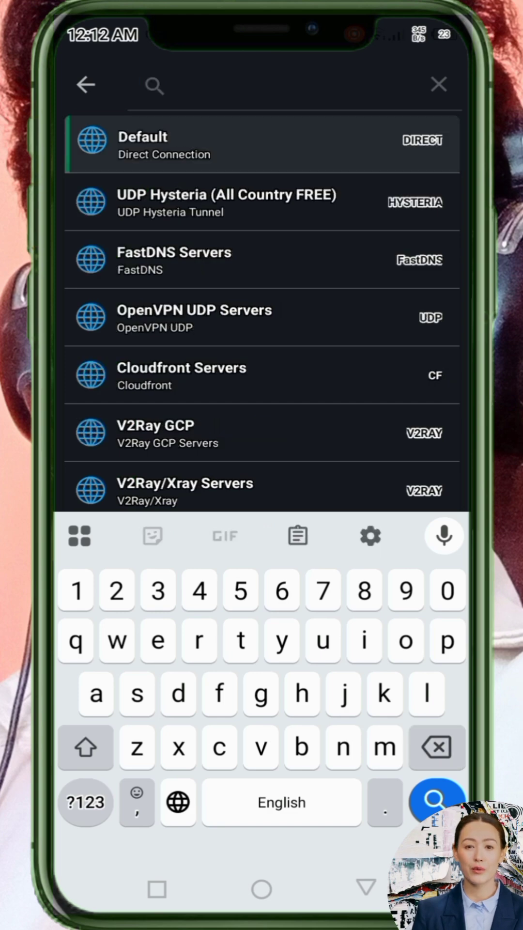
{"action": "type", "text": "udp"}
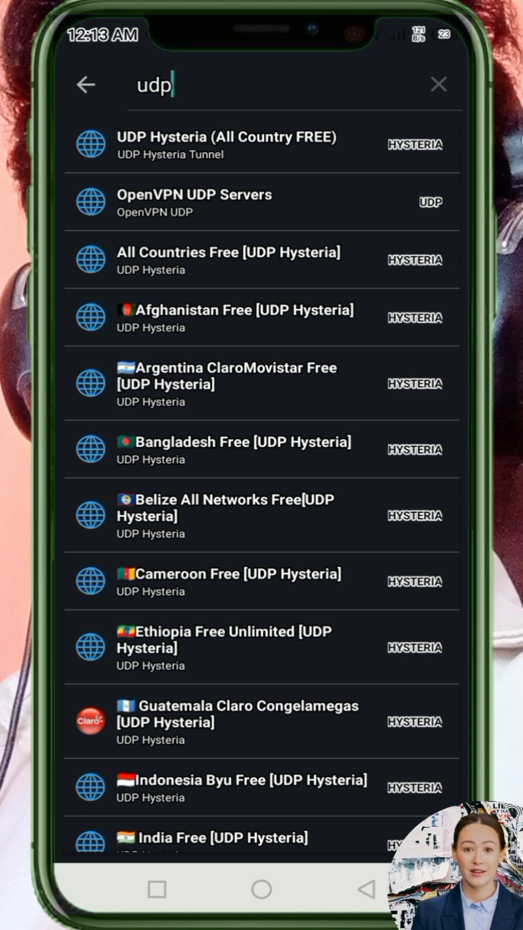
{"action": "left_click", "coordinate": [237, 260]}
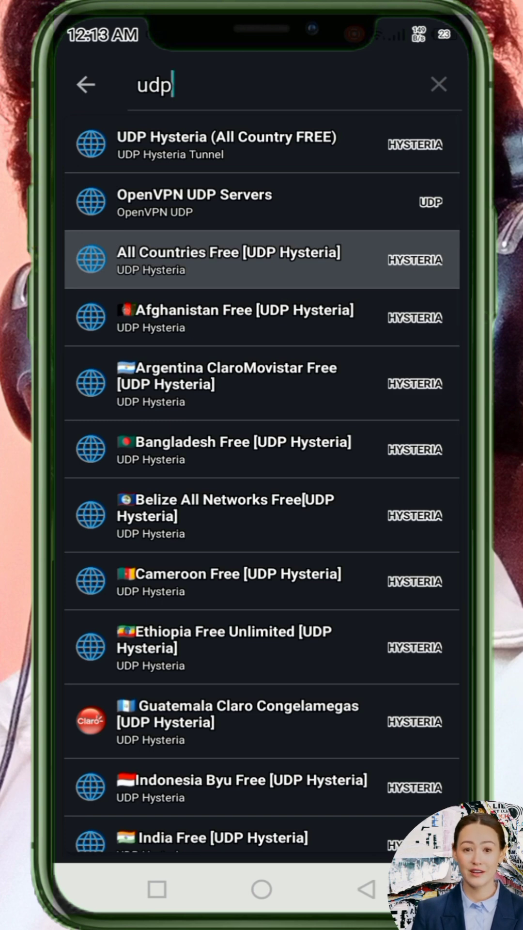
{"action": "left_click", "coordinate": [230, 260]}
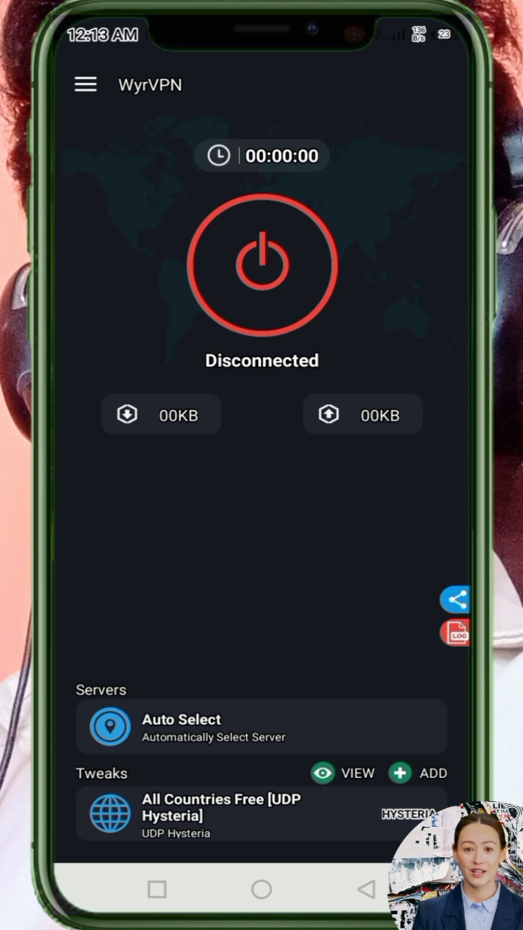
- Start the VPN connection and allow WyrVPN's connection request
{"action": "left_click", "coordinate": [261, 267]}
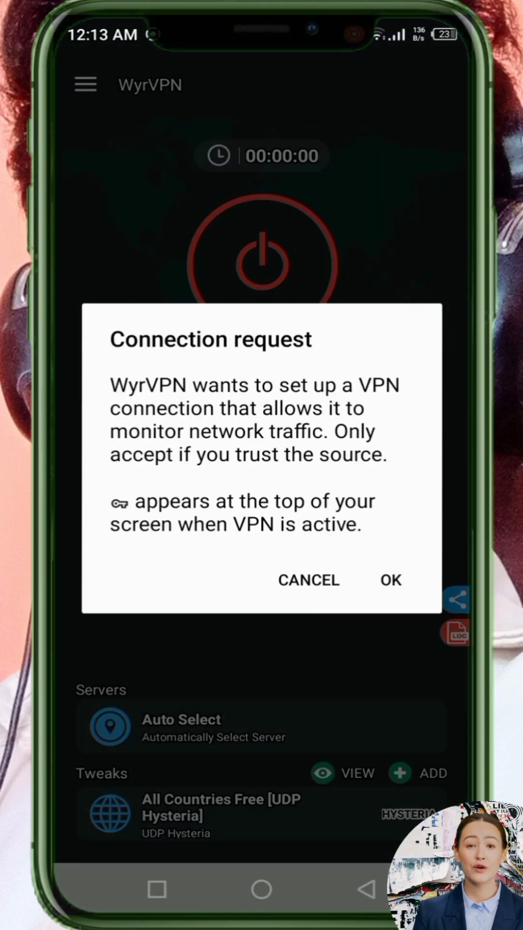
{"action": "left_click", "coordinate": [390, 580]}
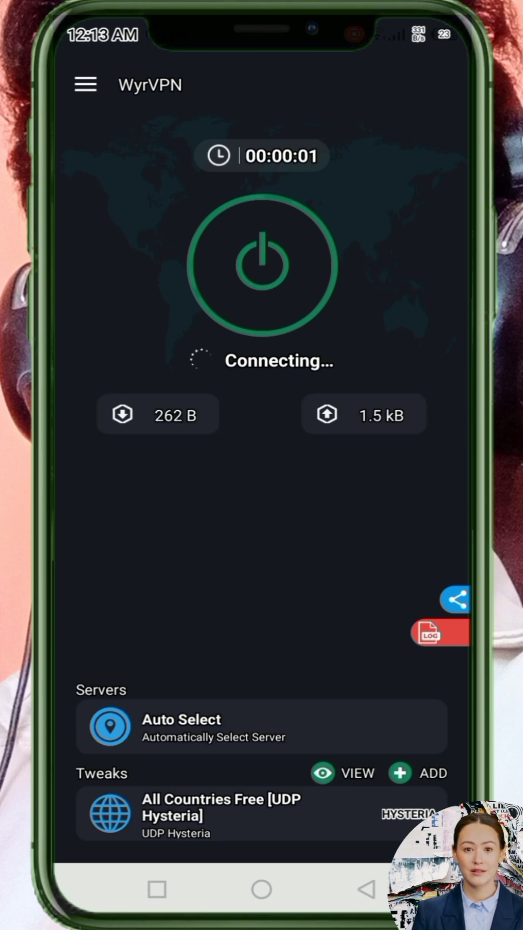